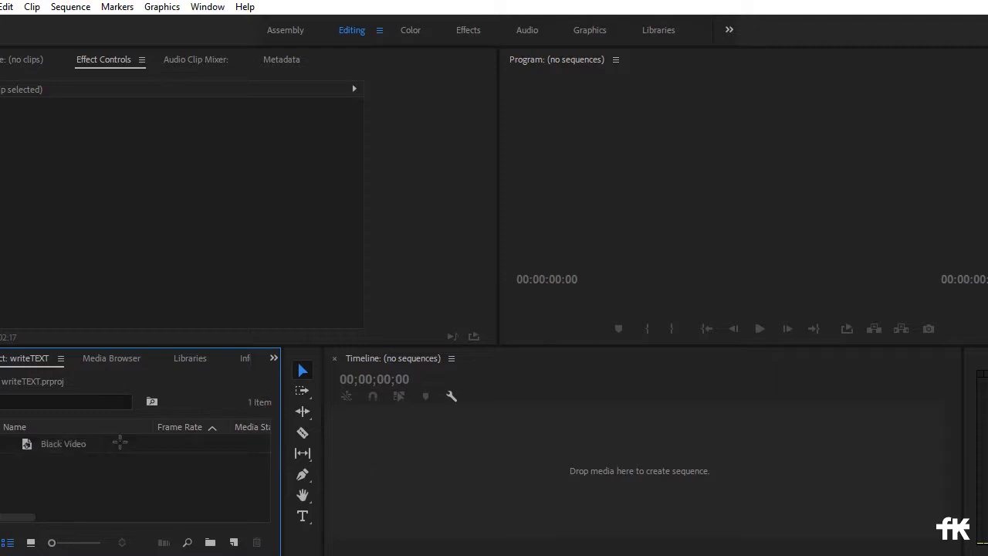
- Select the Black Video clip in the writeTEXT project media list
{"action": "left_click", "coordinate": [63, 444]}
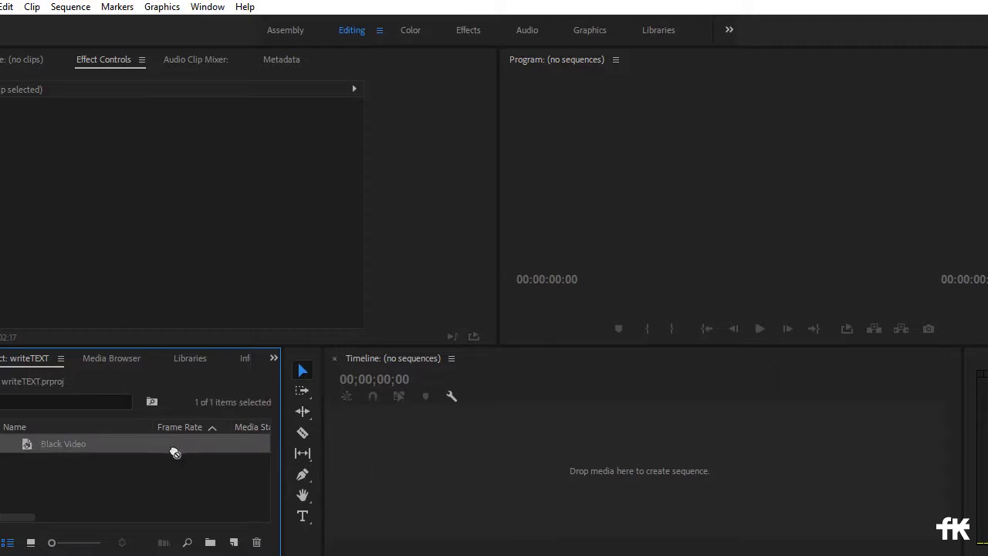
{"action": "mouse_move", "coordinate": [430, 490]}
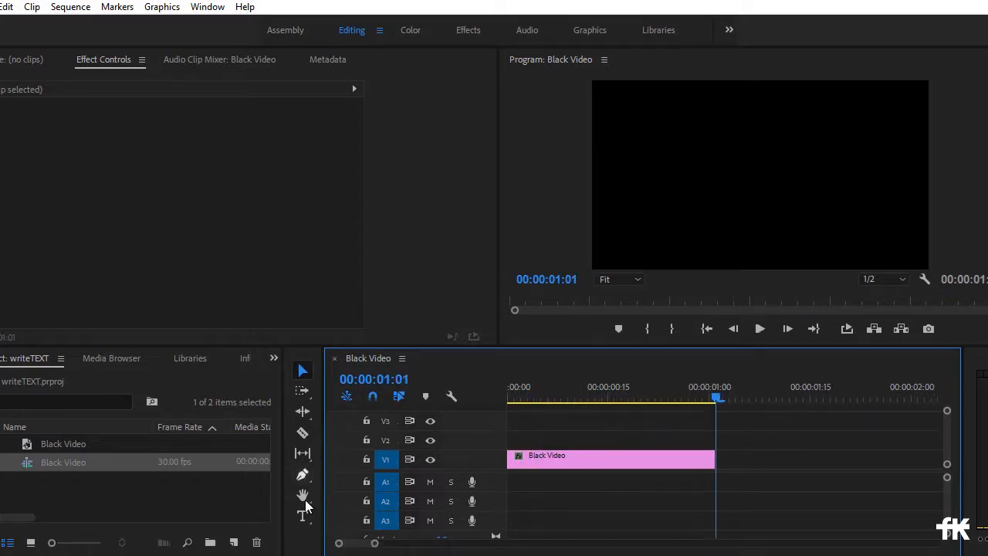
- Type the title text 'Beatiful Nature' over the black video
{"action": "left_click", "coordinate": [303, 516]}
{"action": "type", "text": "Beatiful N"}
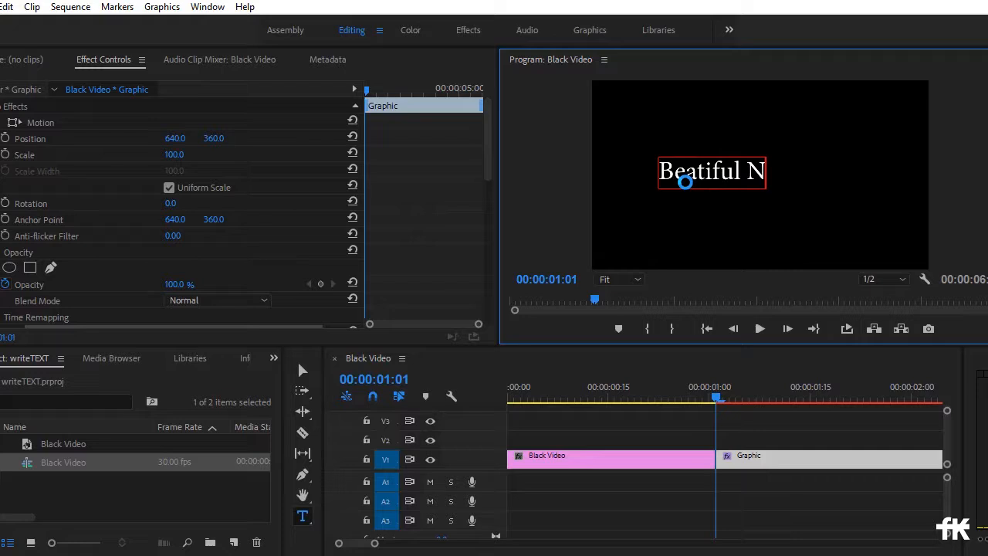
{"action": "type", "text": "ature"}
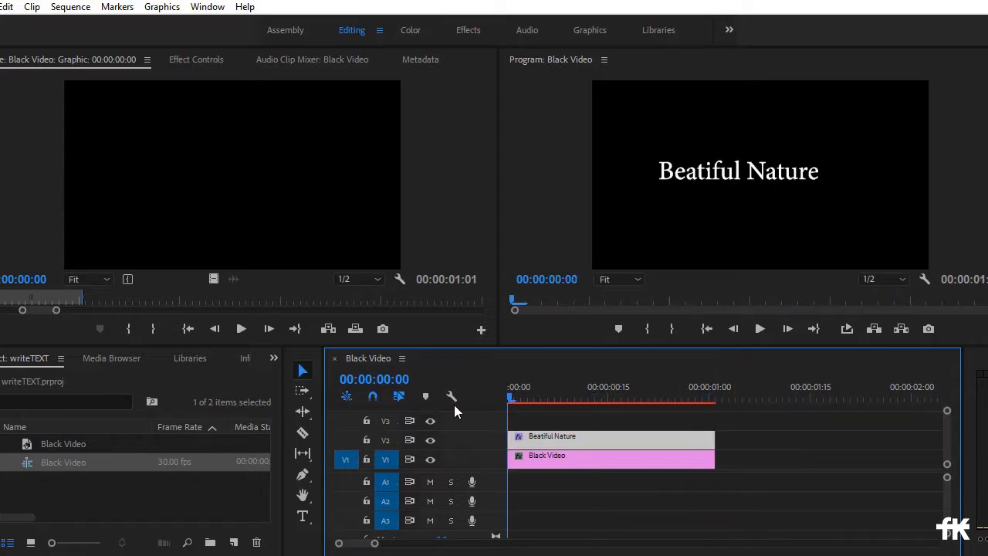
- Switch the title's Source Text font from Minion Pro Regular to Myriad Pro Bold
{"action": "left_click", "coordinate": [738, 171]}
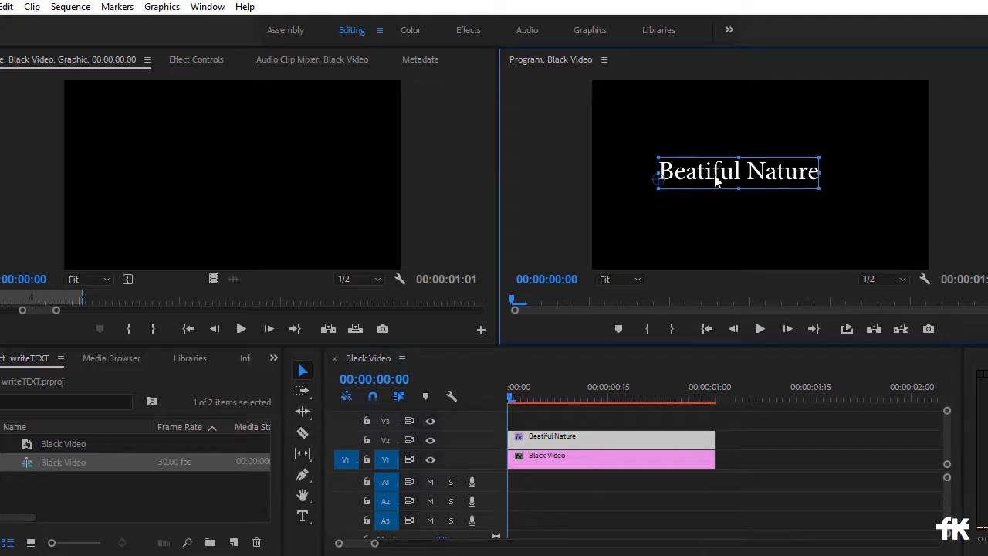
{"action": "mouse_move", "coordinate": [242, 67]}
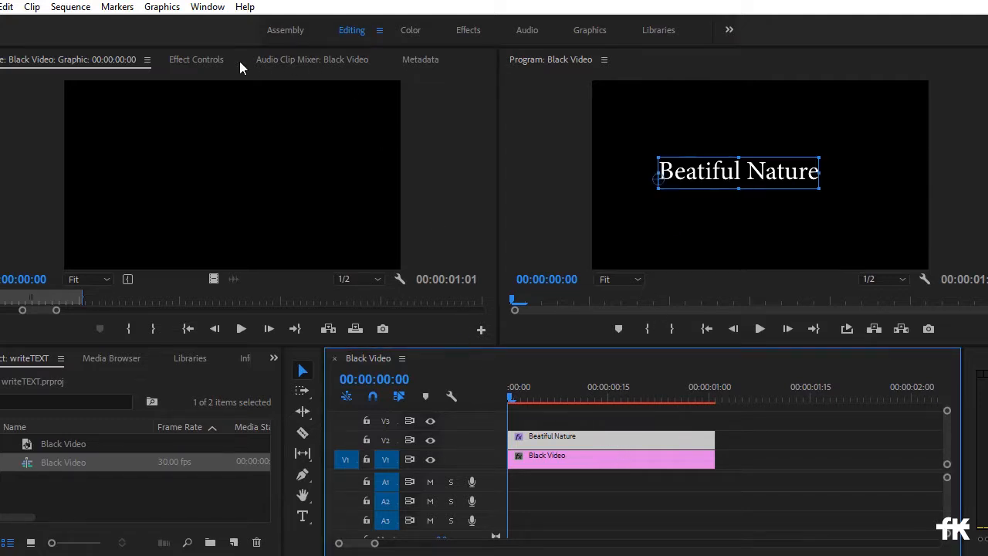
{"action": "left_click", "coordinate": [196, 59]}
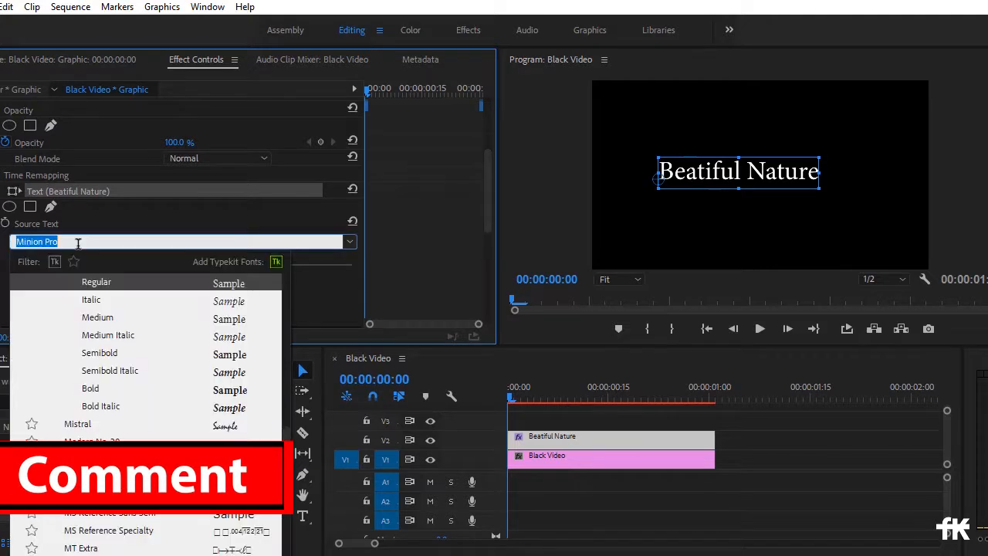
{"action": "type", "text": "Myriad"}
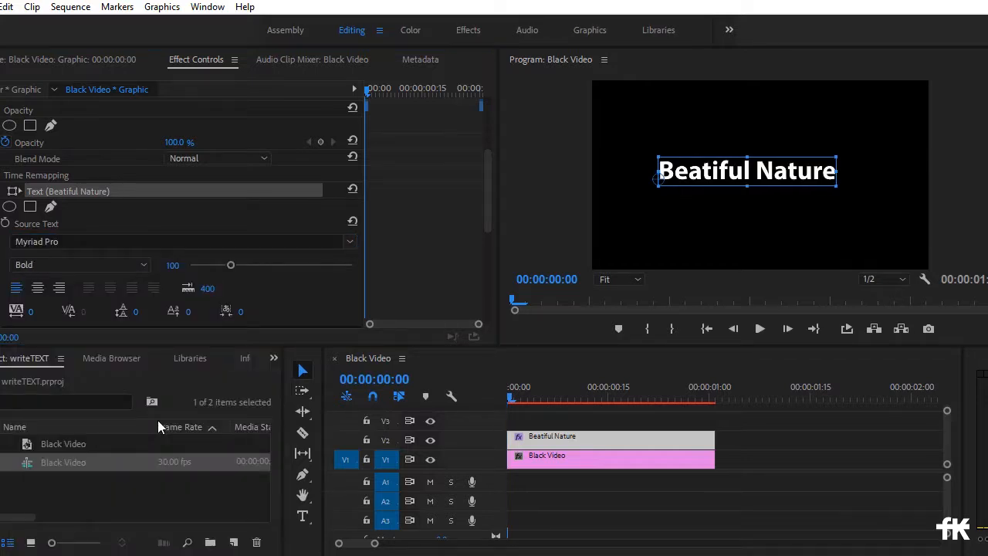
{"action": "mouse_move", "coordinate": [778, 139]}
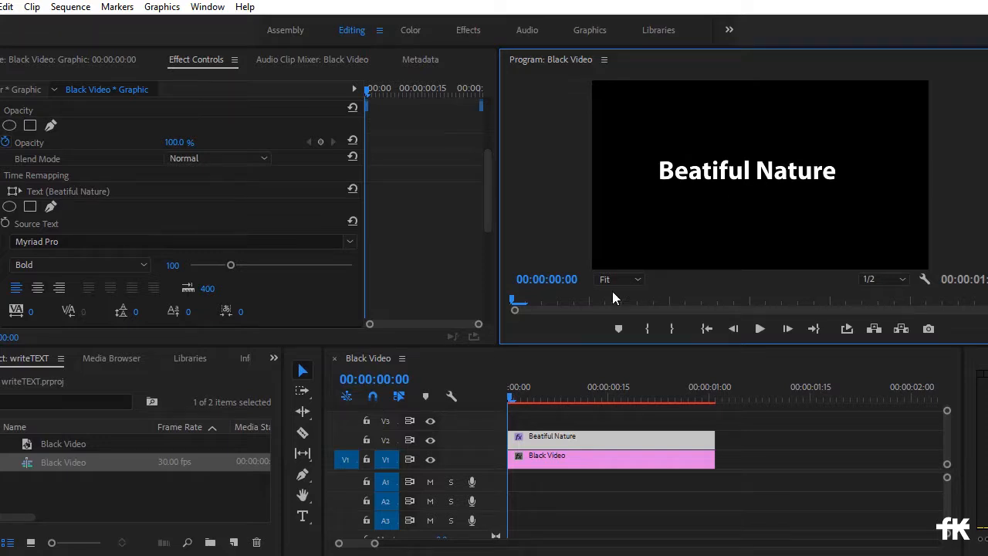
- Draw a four-point mask on the title and stretch a corner to reveal 'ful Nature'
{"action": "left_click", "coordinate": [547, 397]}
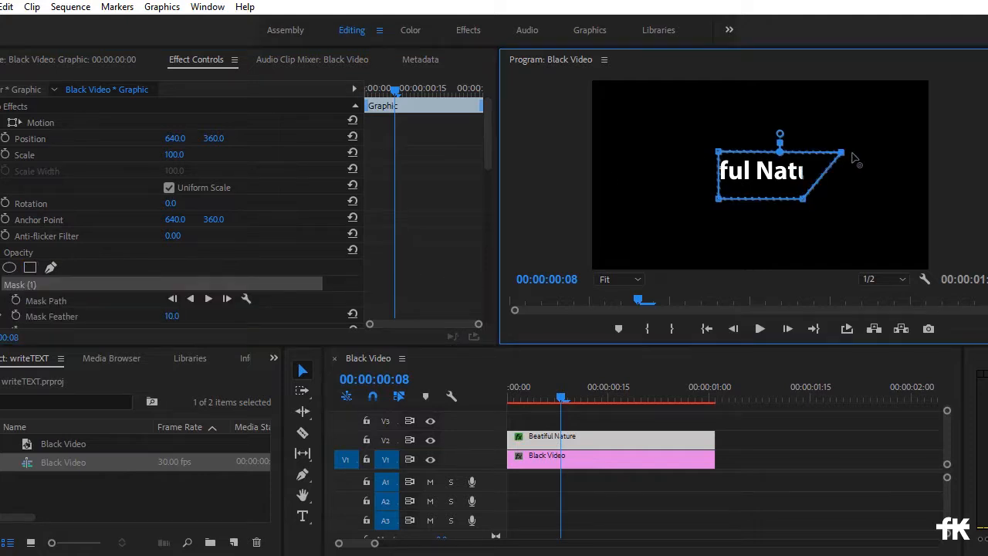
{"action": "left_click_drag", "start_coordinate": [846, 158], "coordinate": [864, 162]}
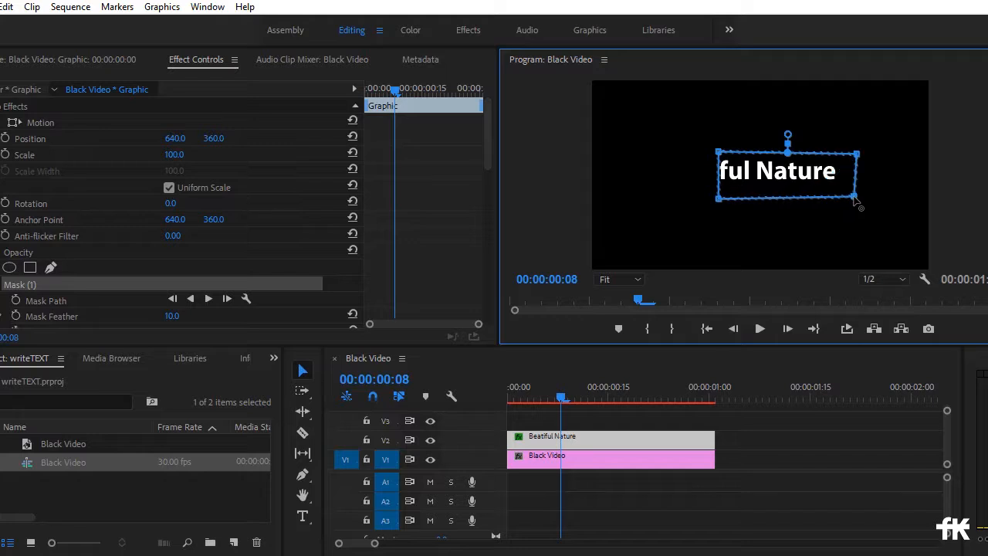
{"action": "mouse_move", "coordinate": [726, 207]}
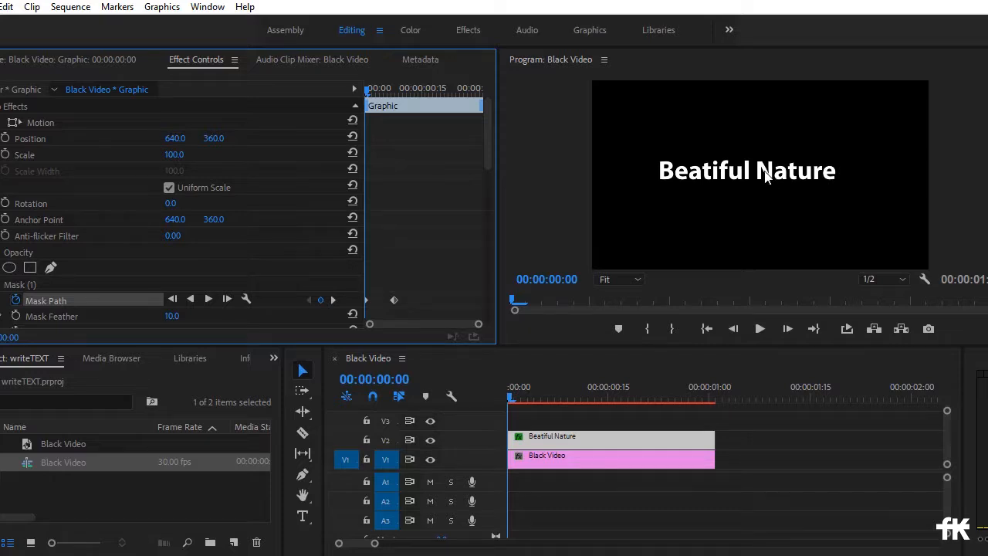
{"action": "mouse_move", "coordinate": [770, 88]}
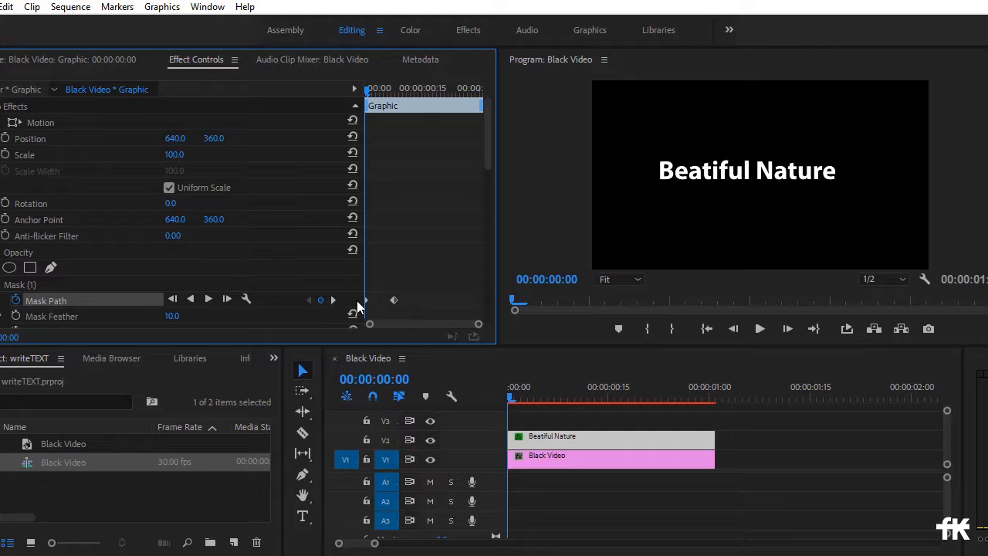
{"action": "mouse_move", "coordinate": [35, 315]}
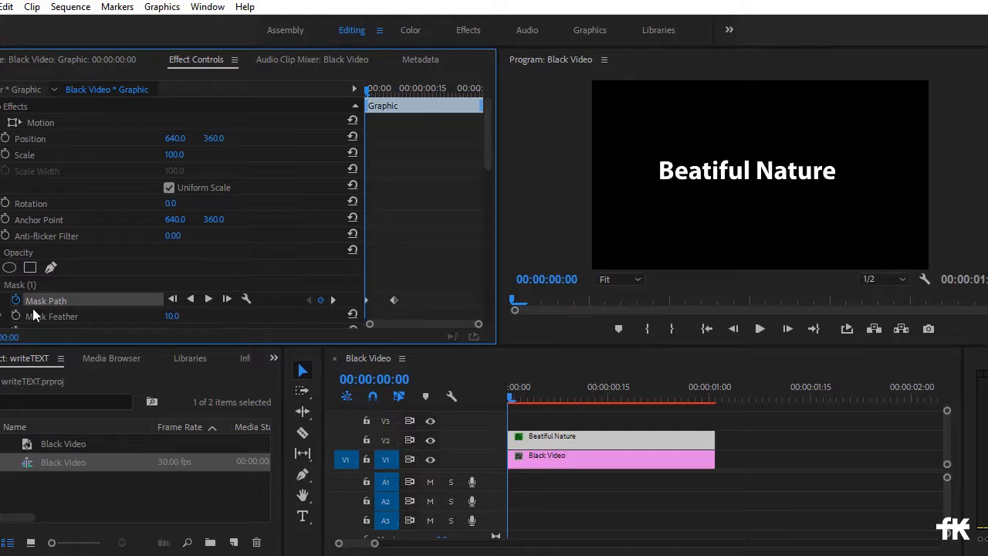
- Reshape the mask to add Mask Path keyframes, then select one keyframe
{"action": "left_click", "coordinate": [746, 171]}
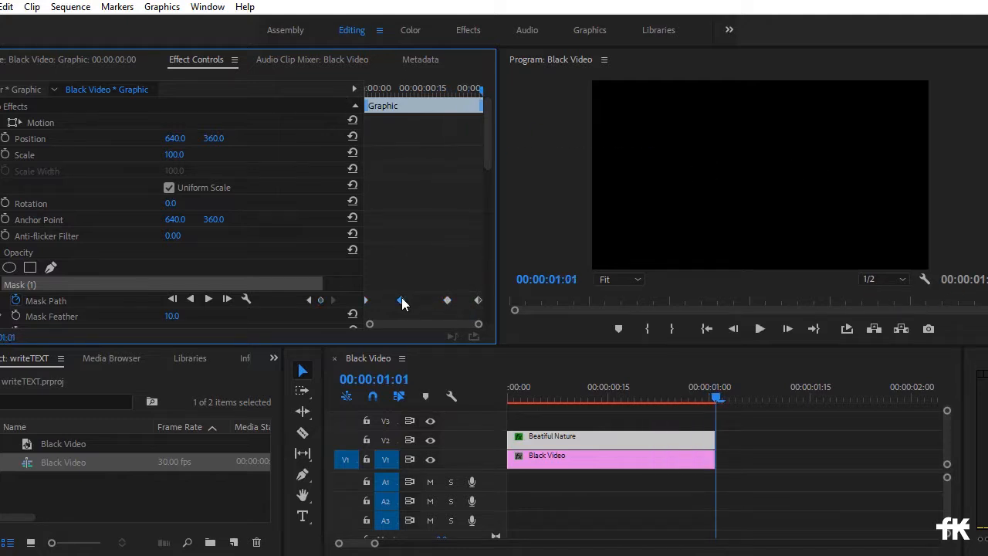
{"action": "left_click", "coordinate": [398, 299]}
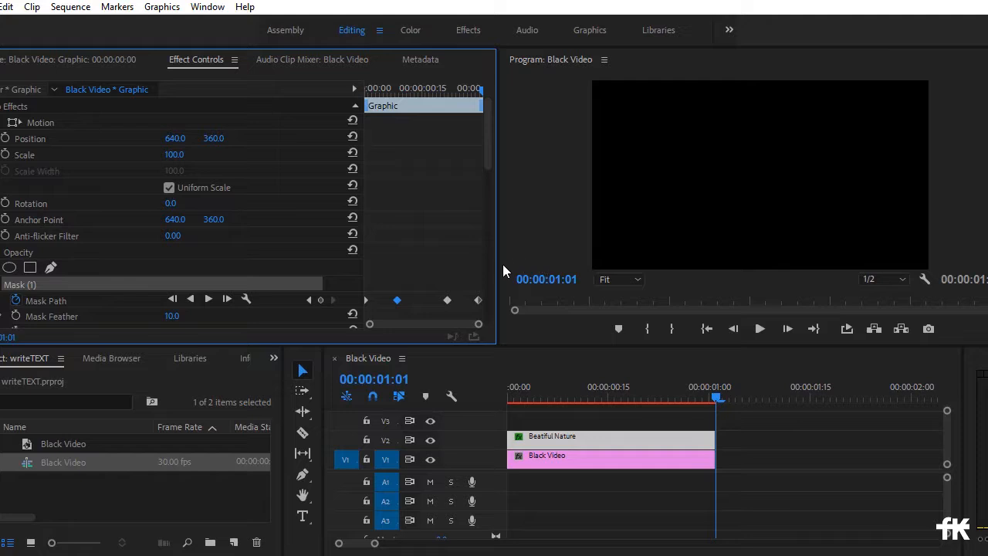